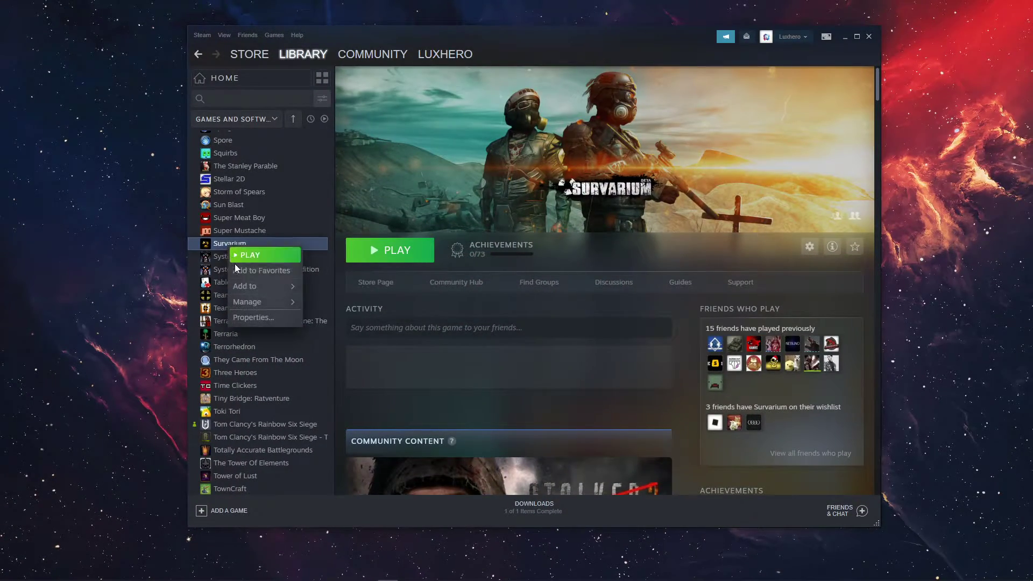
Open Survarium's Properties in the Library and show its Local Files section
click(253, 318)
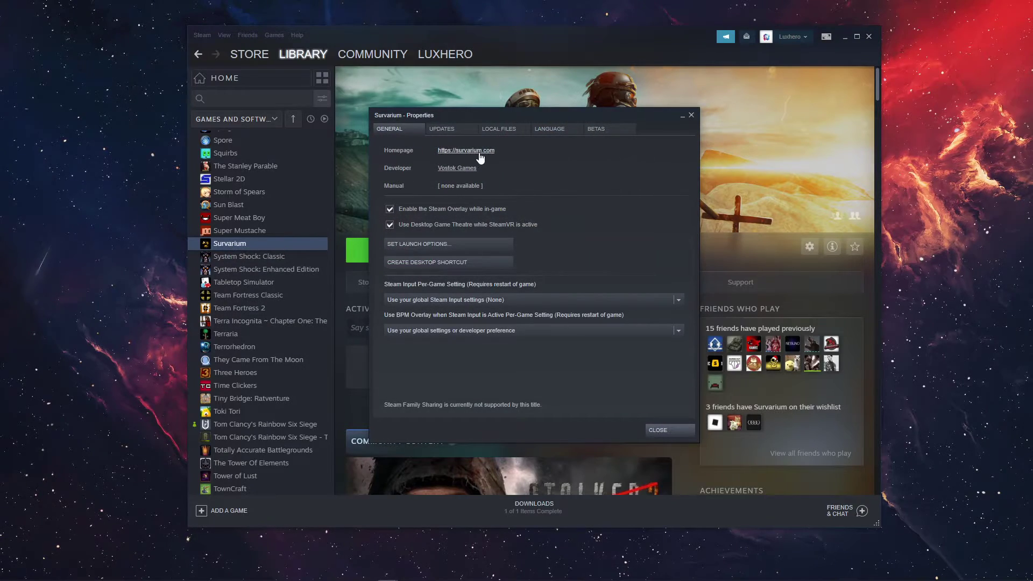
click(499, 128)
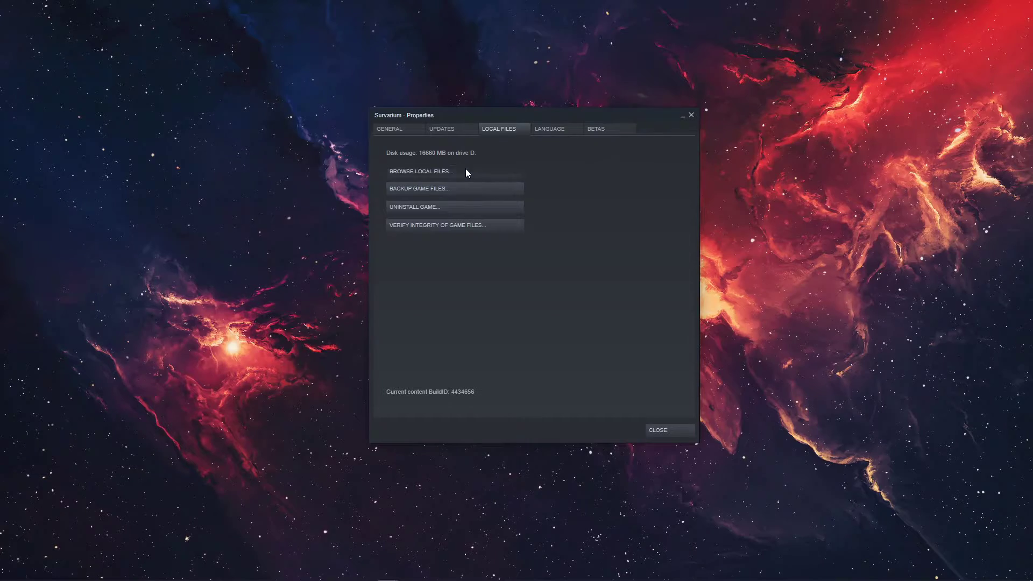
Browse Survarium's install folder down to game\binaries\x64 and select the survarium executable
click(421, 171)
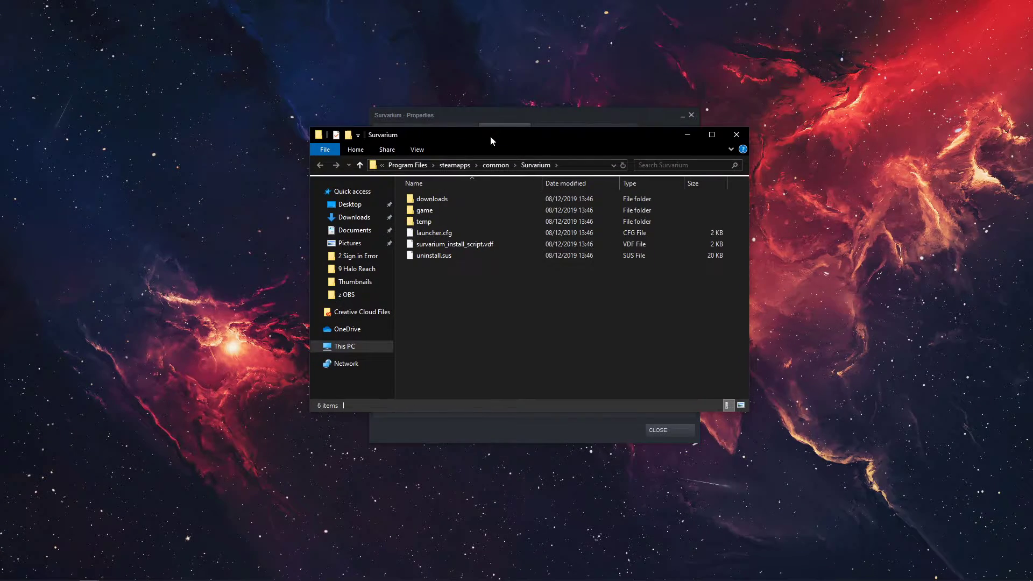
click(425, 209)
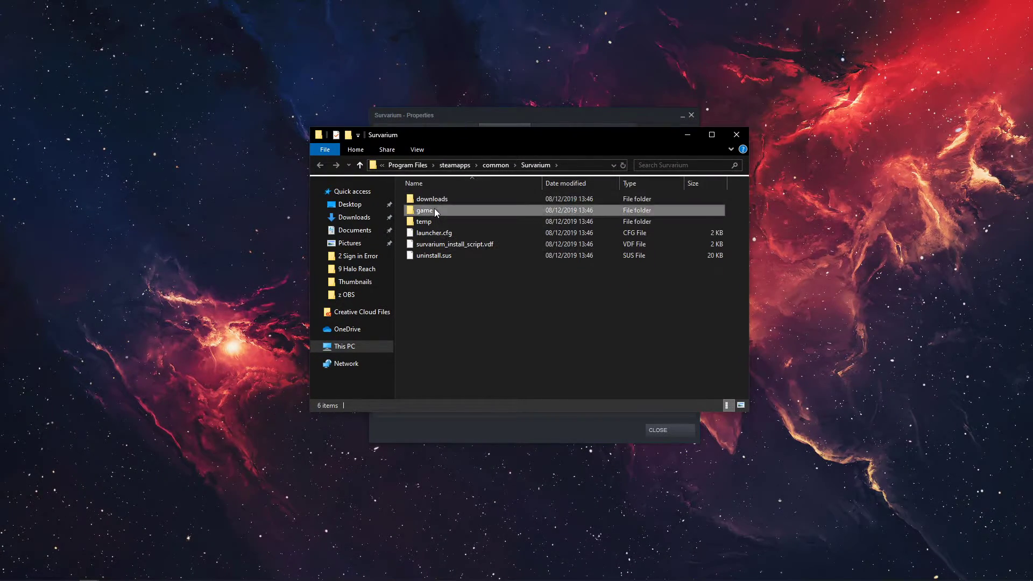
double_click(425, 210)
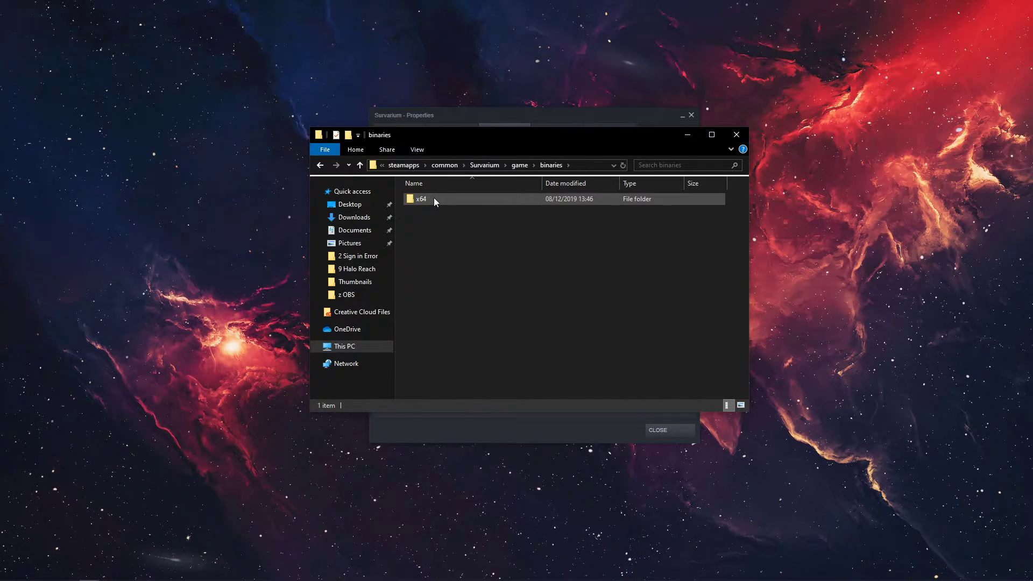
double_click(421, 199)
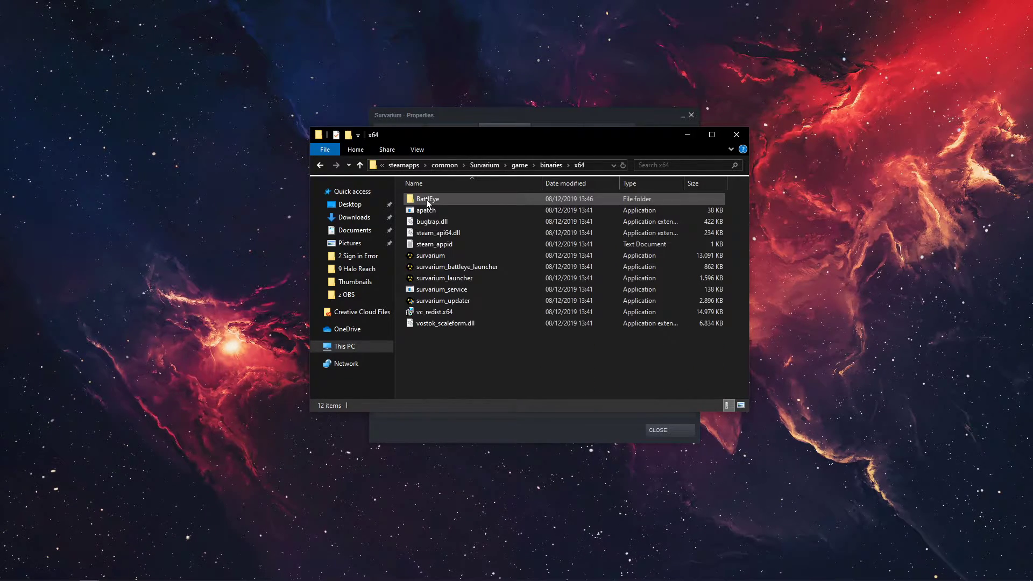
click(430, 256)
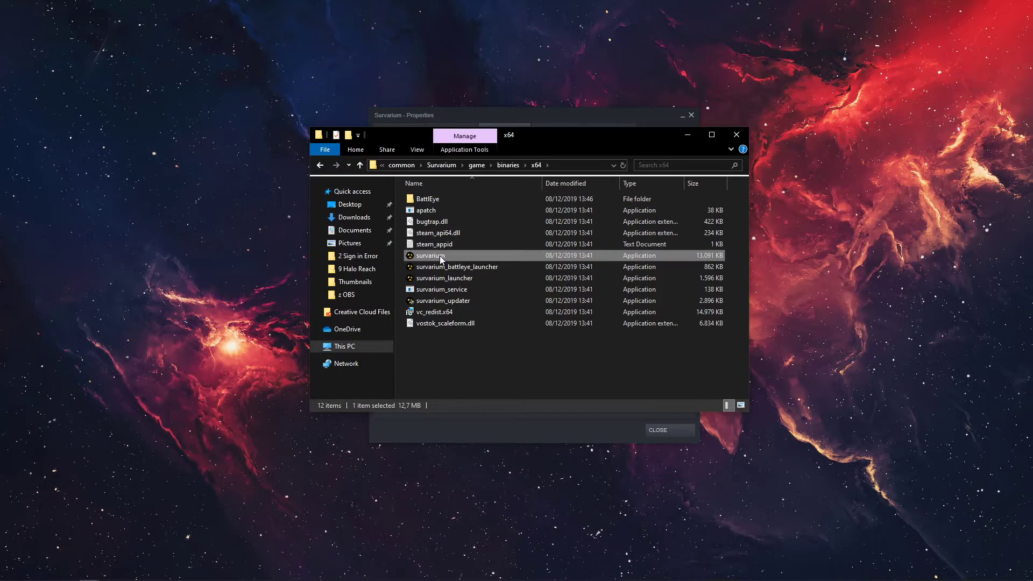
Set survarium.exe to Windows 7 compatibility mode and Run as administrator
right_click(430, 255)
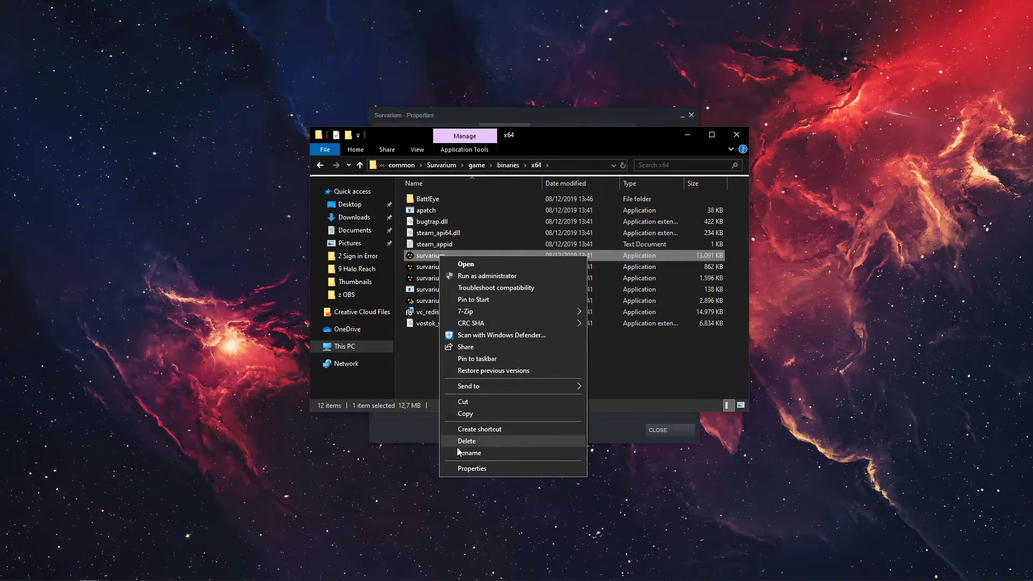
click(471, 469)
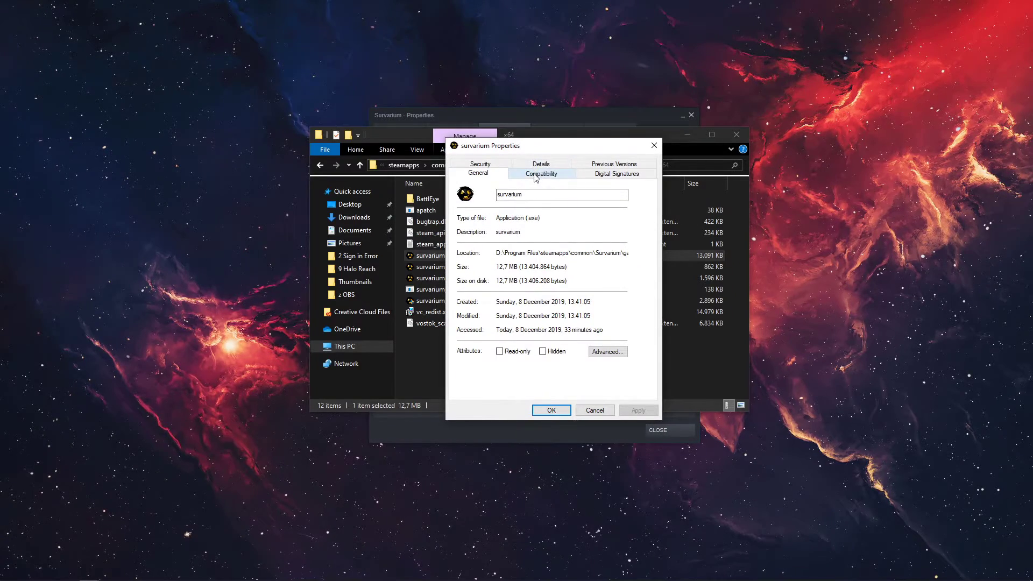
click(540, 173)
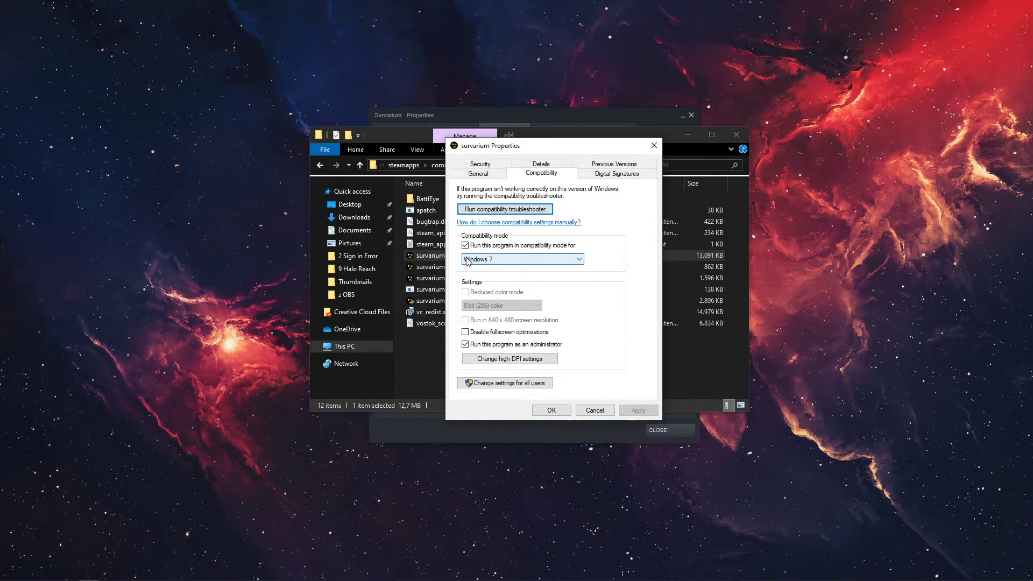
click(465, 344)
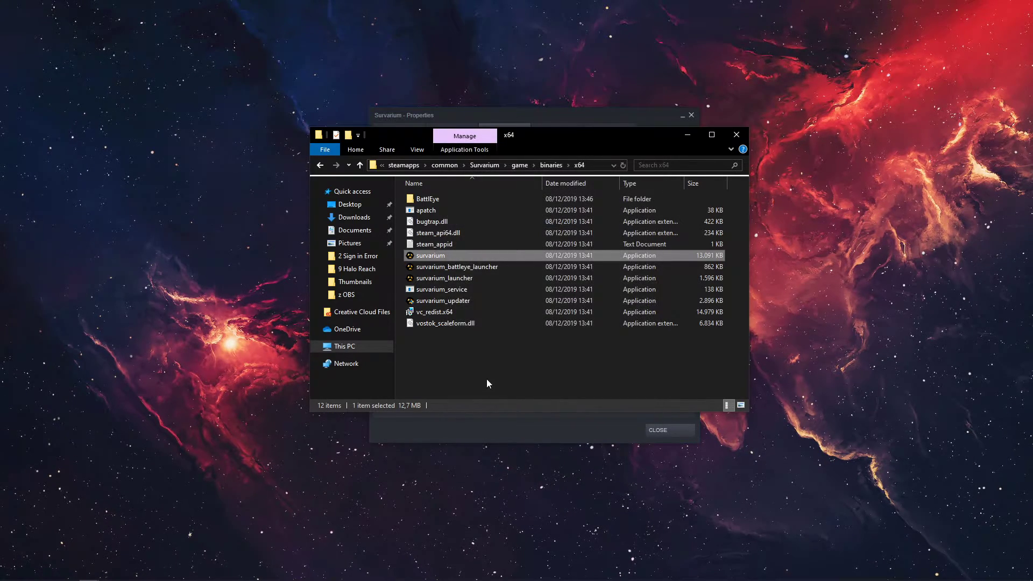
Give survarium_launcher Windows 7 compatibility and administrator rights, then close the folder window
right_click(447, 277)
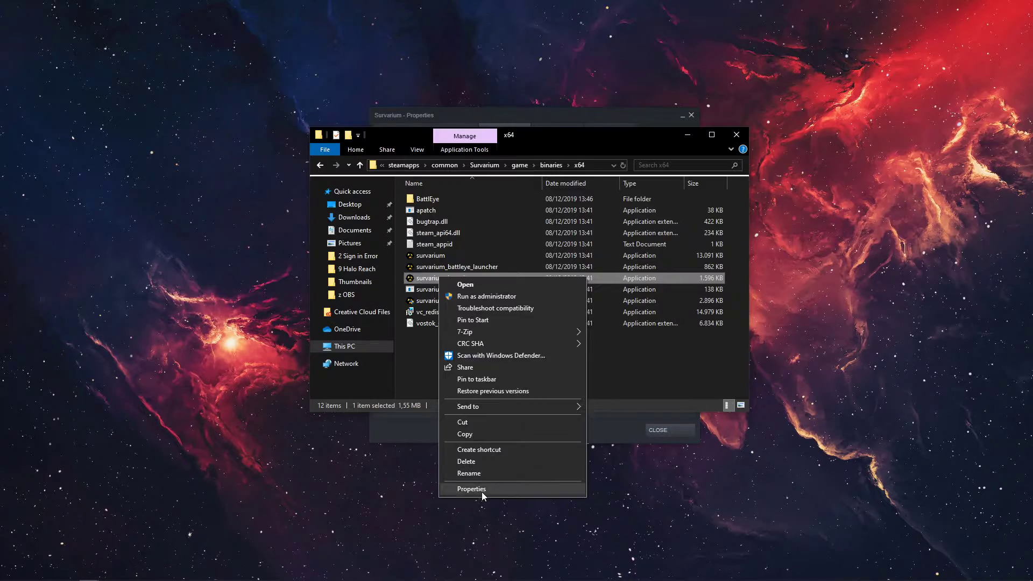
click(472, 488)
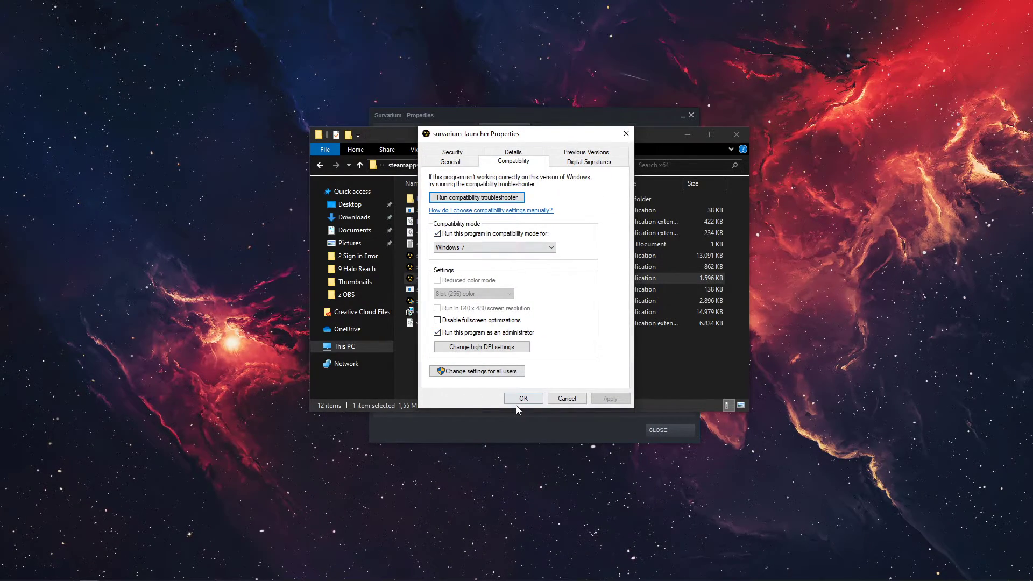
click(522, 398)
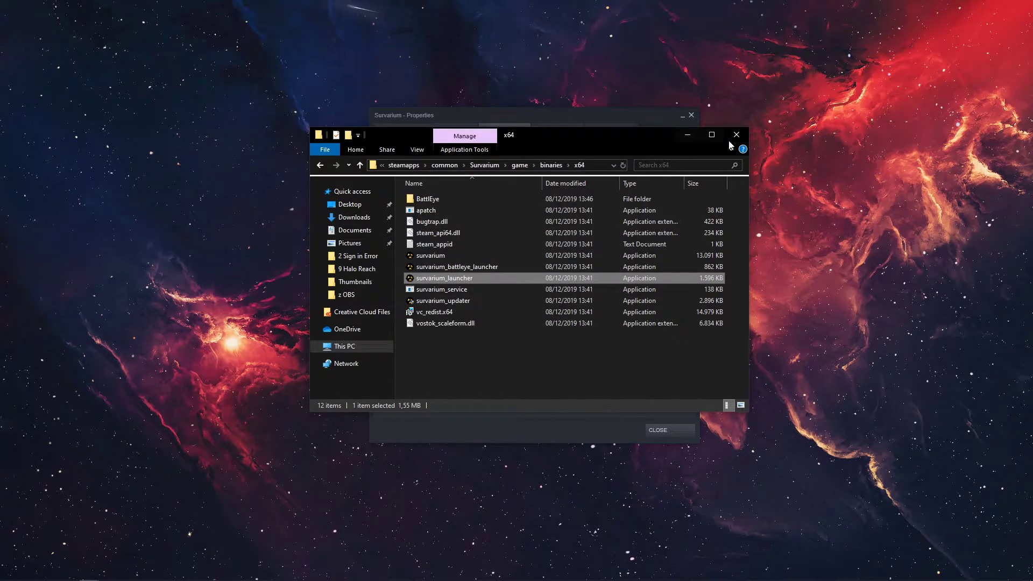
click(736, 134)
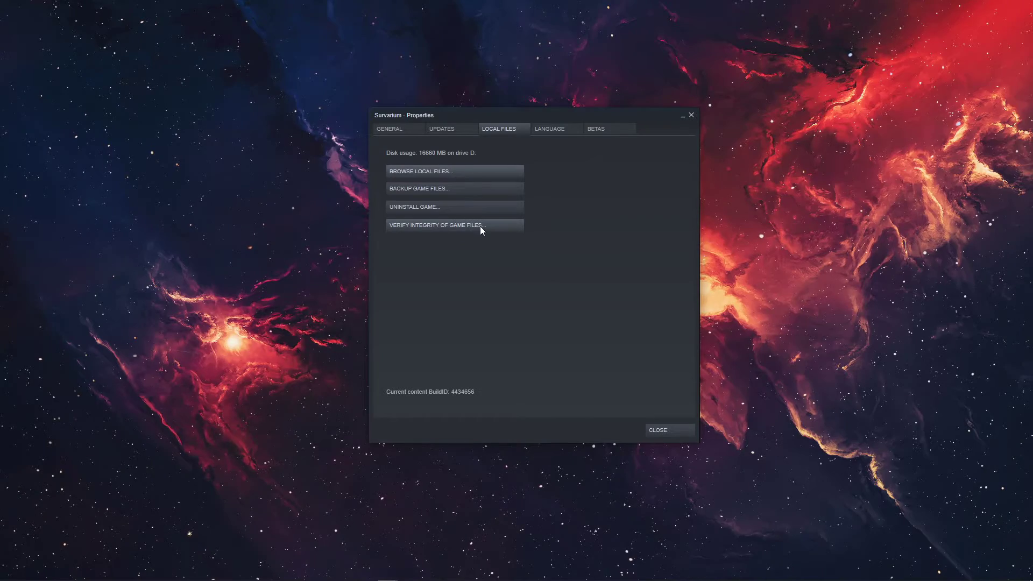
mouse_move(570, 328)
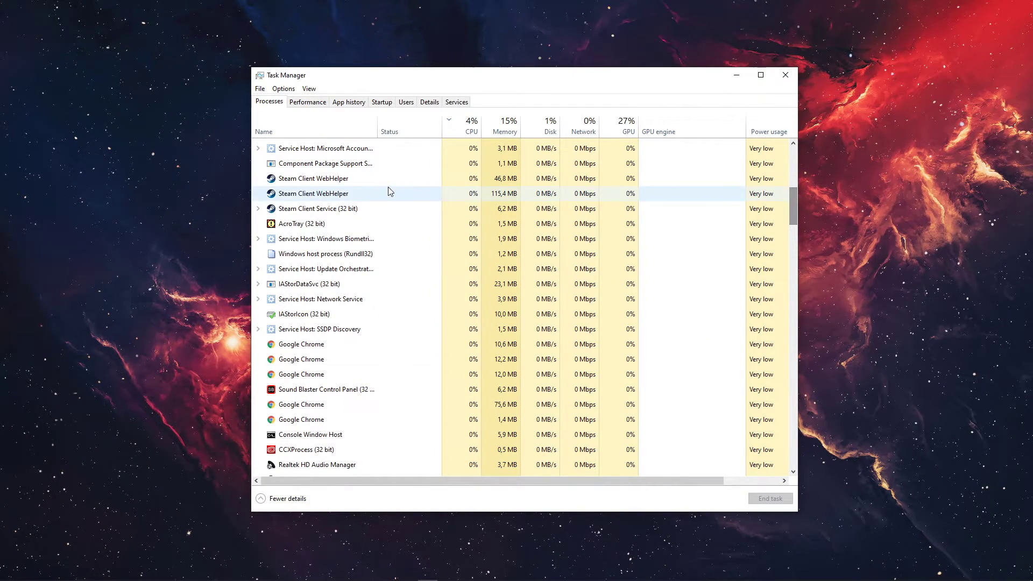
Scroll down Task Manager's background processes to the Service Host entries
scroll(down, 3)
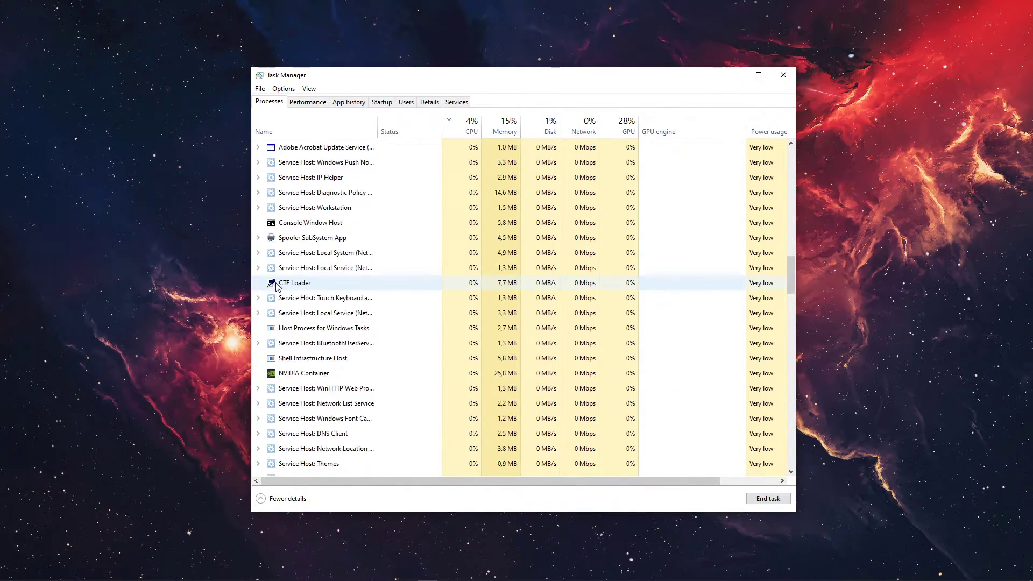
scroll(down, 3)
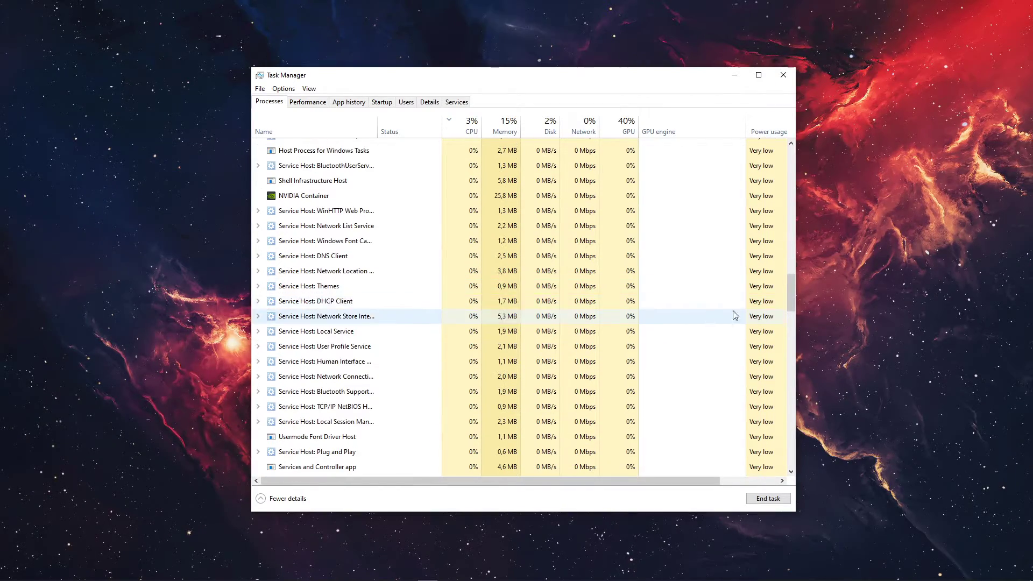